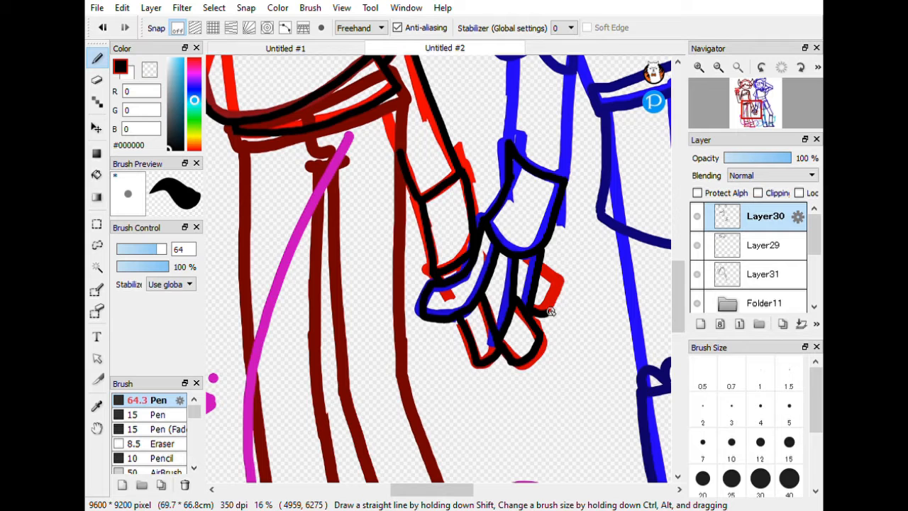
Step: Ink the red character's hand and belt in black, then begin inking the blue character
click(103, 28)
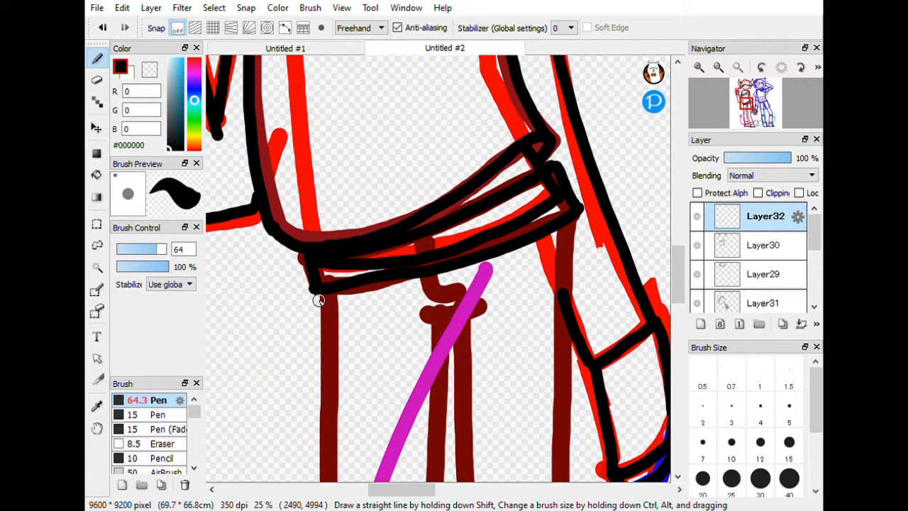
scroll(down, 3)
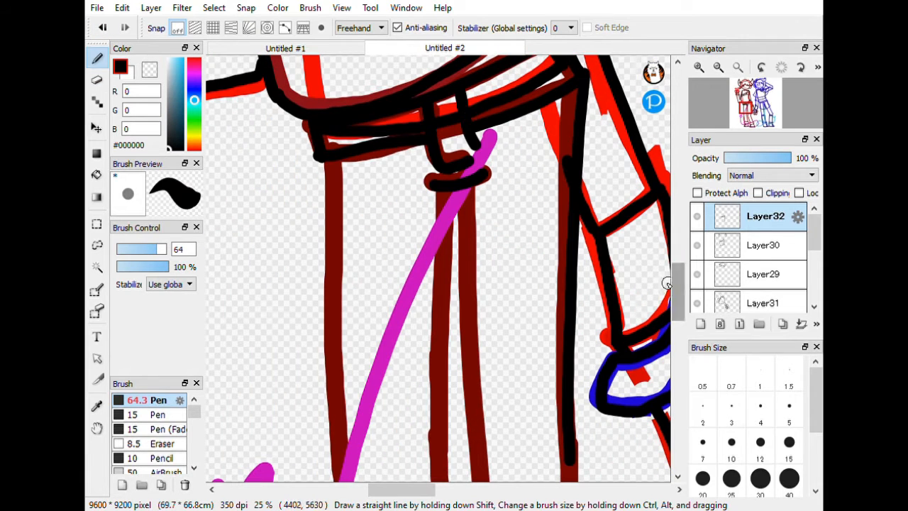
scroll(down, 3)
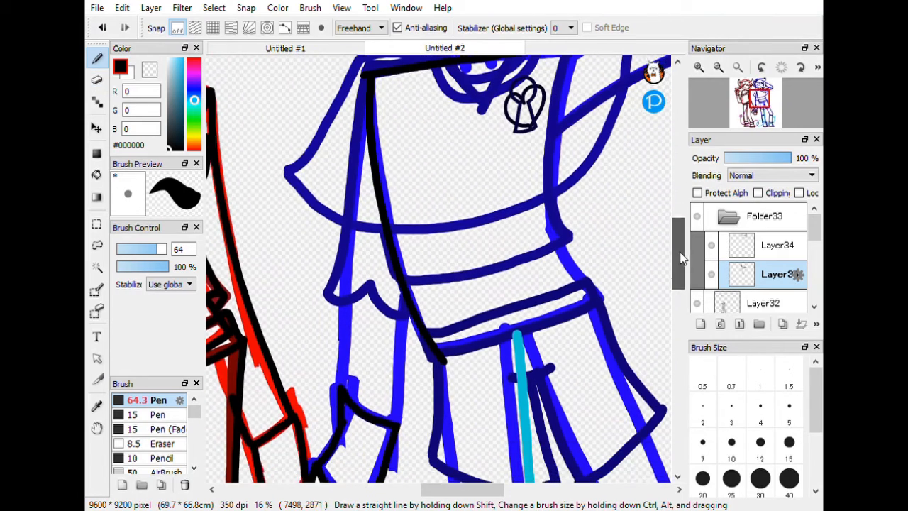
Step: Trace the blue character's collar, shirt, raised arm and heart pendant in black on Layer37
click(698, 66)
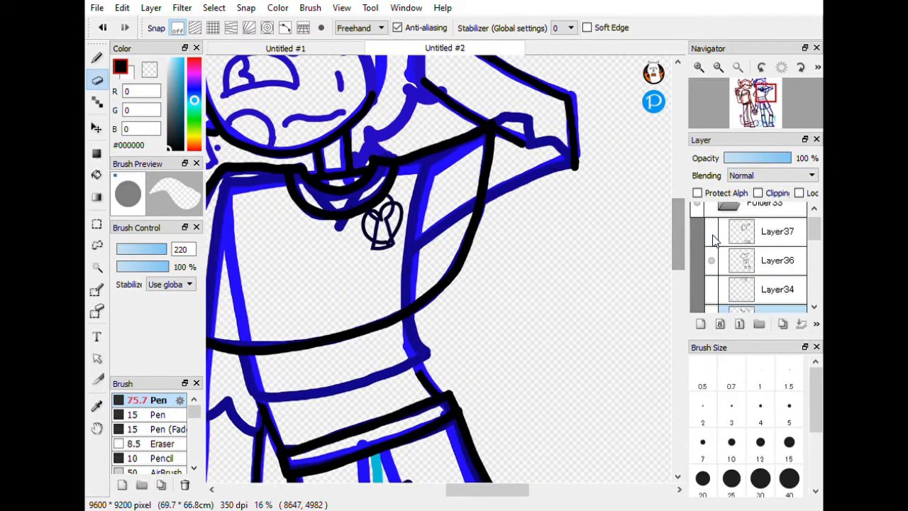
scroll(down, 3)
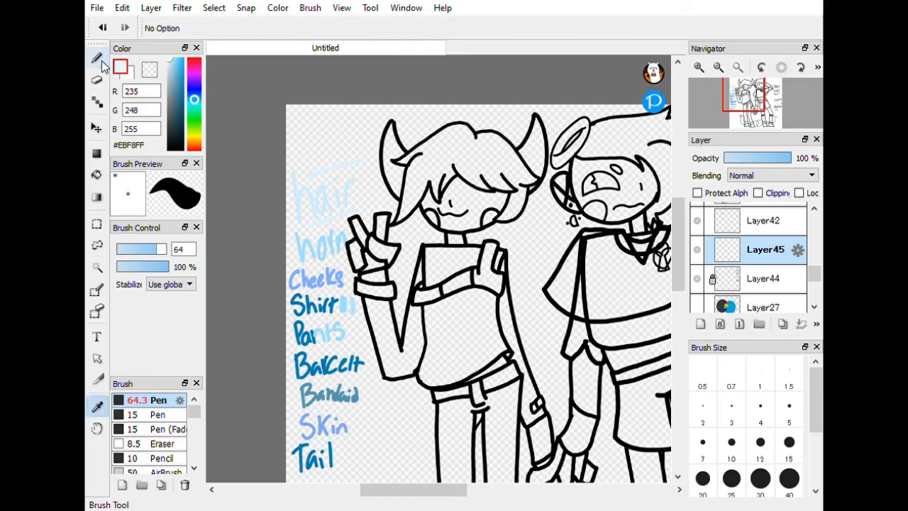
Step: Fill the selected hair pale blue and tint the cheeks with the Cheeks swatch
click(97, 58)
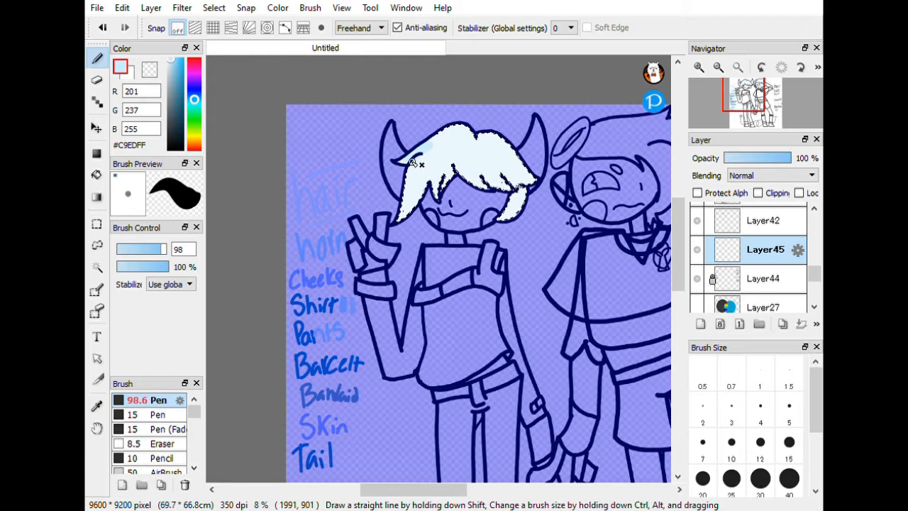
drag(426, 163, 443, 205)
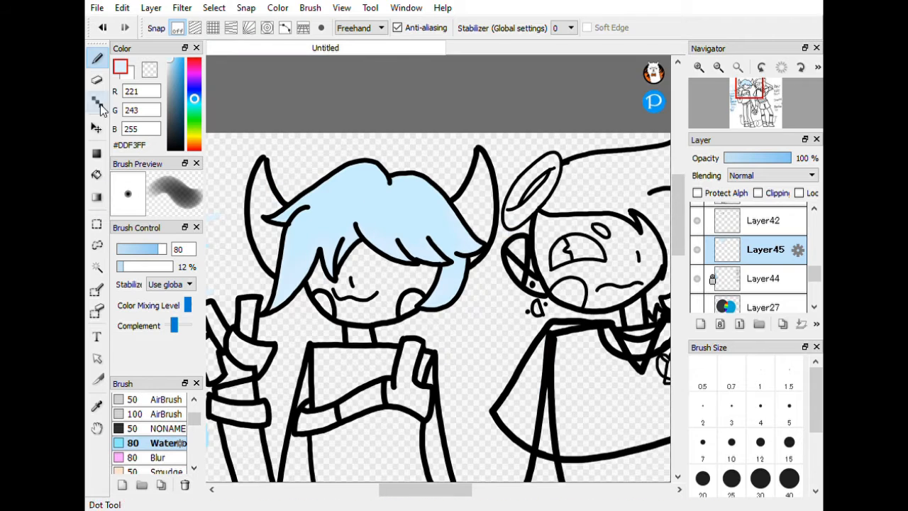
click(97, 175)
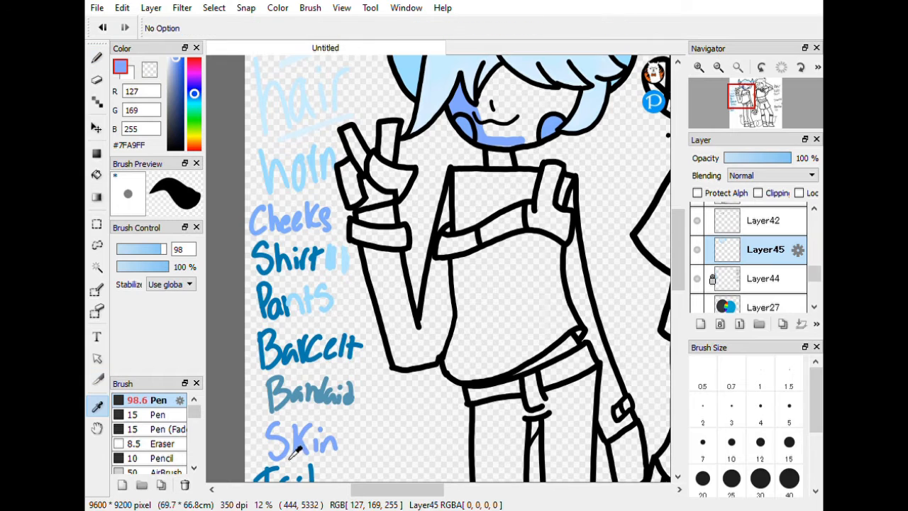
Step: Eyedrop each swatch and flat-fill skin, shirt, belt, cuffs, boots and tail tip in blues
click(97, 58)
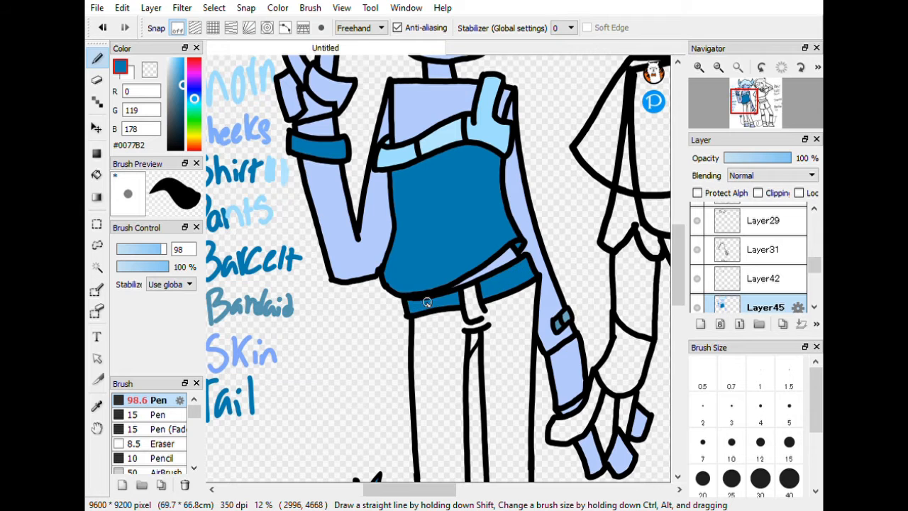
scroll(down, 3)
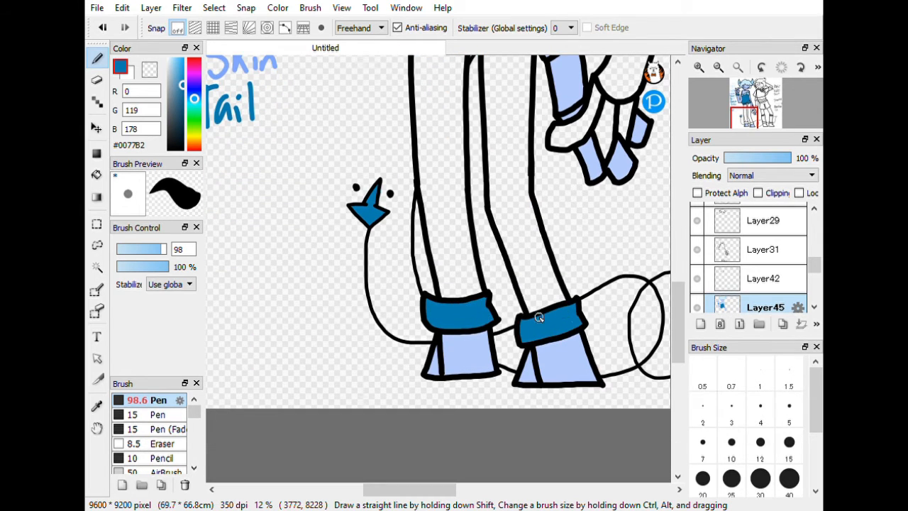
Step: Paint the second character's gray hair and shirt, cream skin, pale shorts and white socks
click(103, 27)
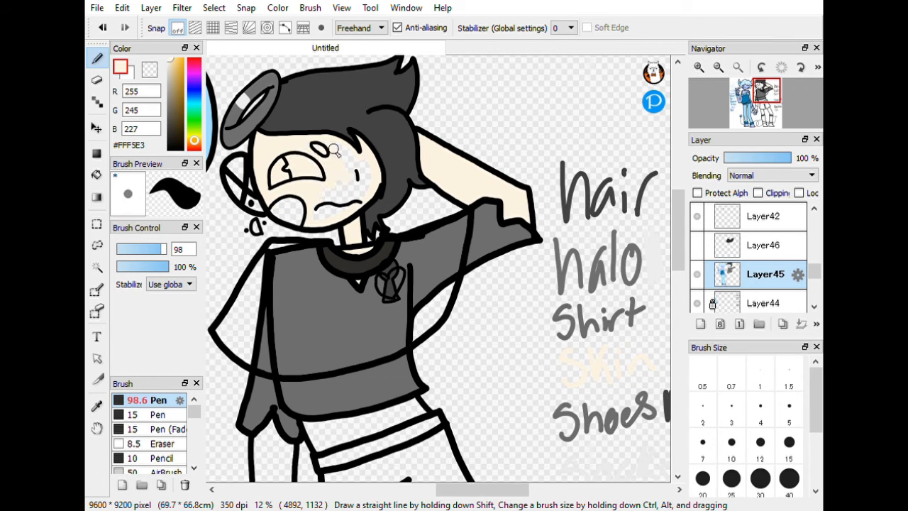
scroll(down, 3)
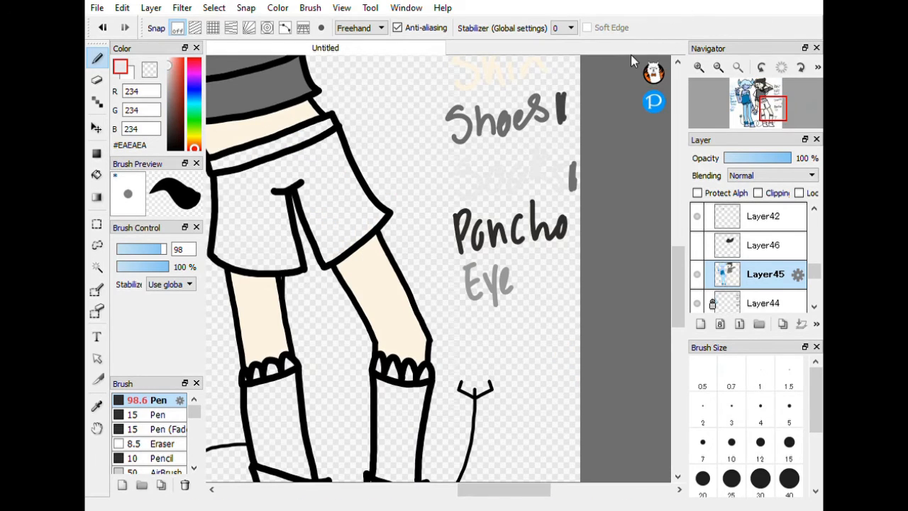